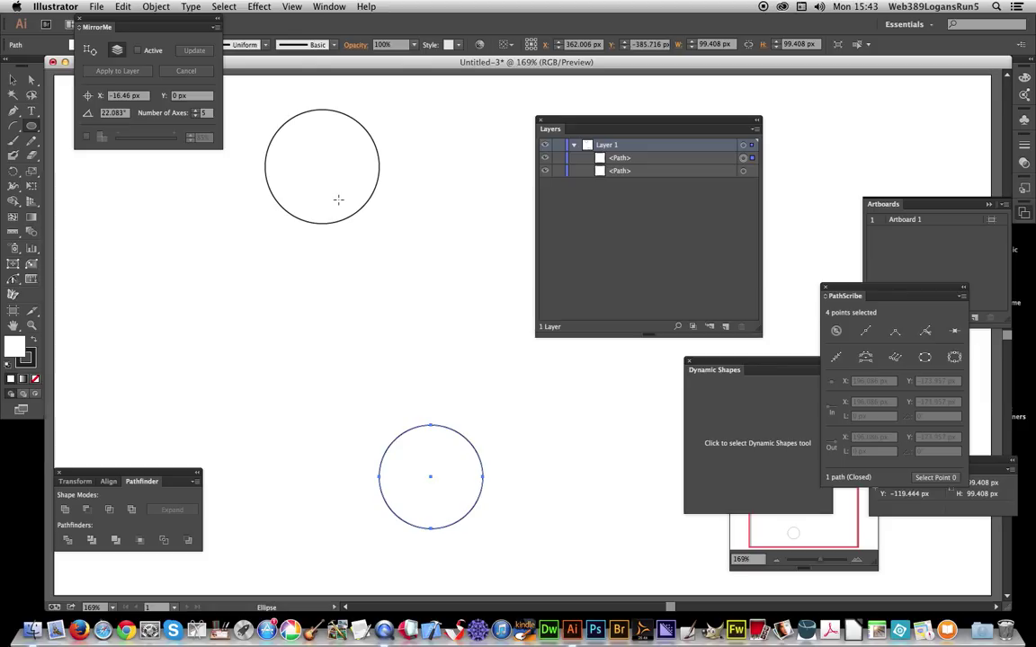
{"action": "mouse_move", "coordinate": [178, 295]}
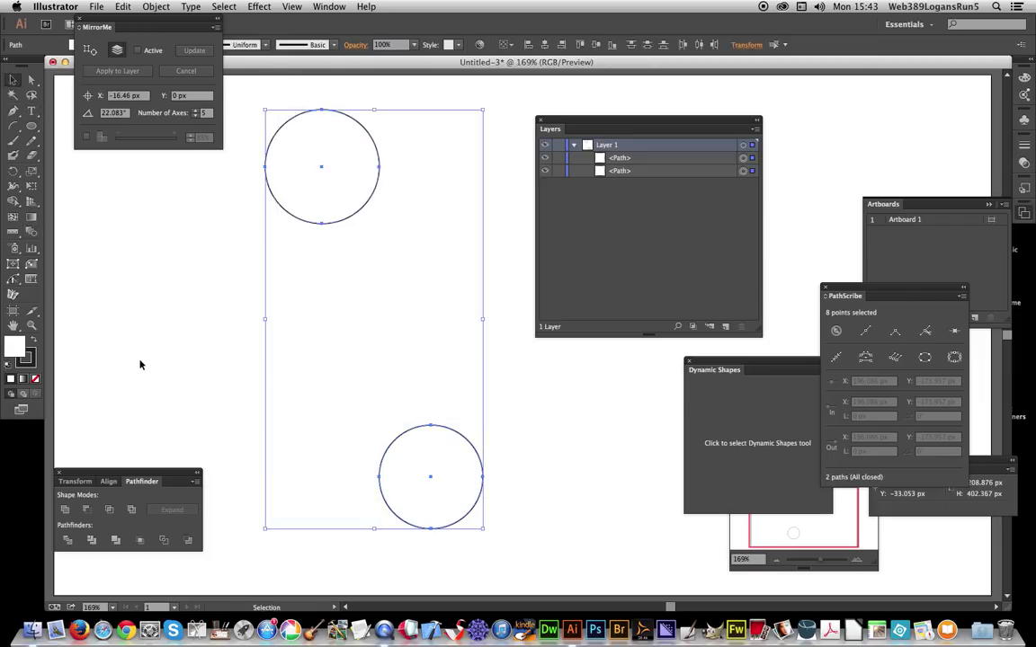
{"action": "mouse_move", "coordinate": [33, 280]}
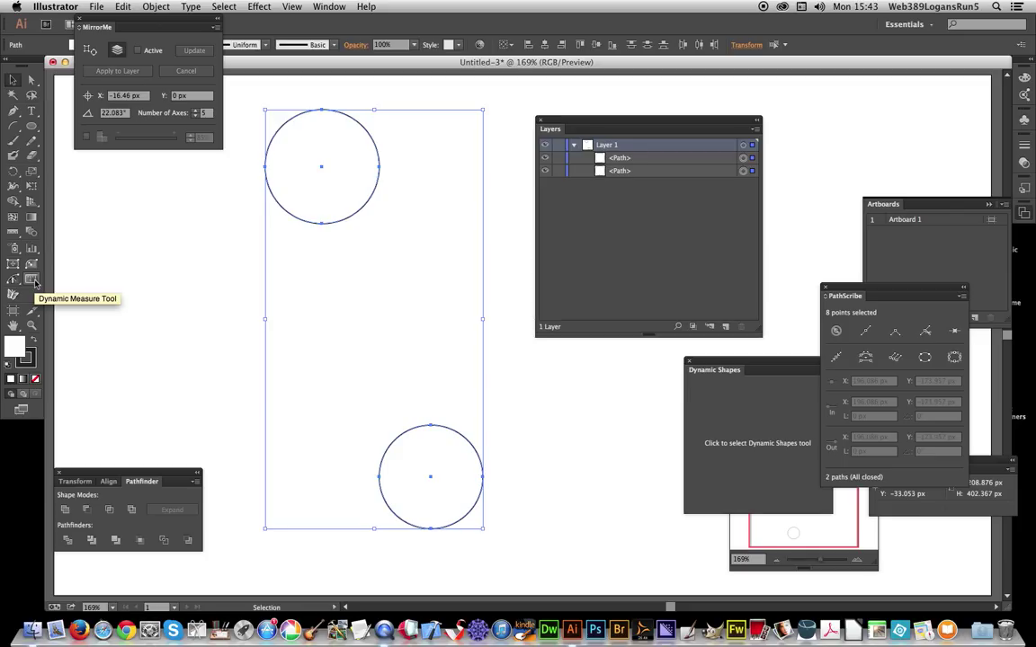
Bring up the Dynamic Measure Tool's preferences from the toolbar.
{"action": "left_click", "coordinate": [33, 279]}
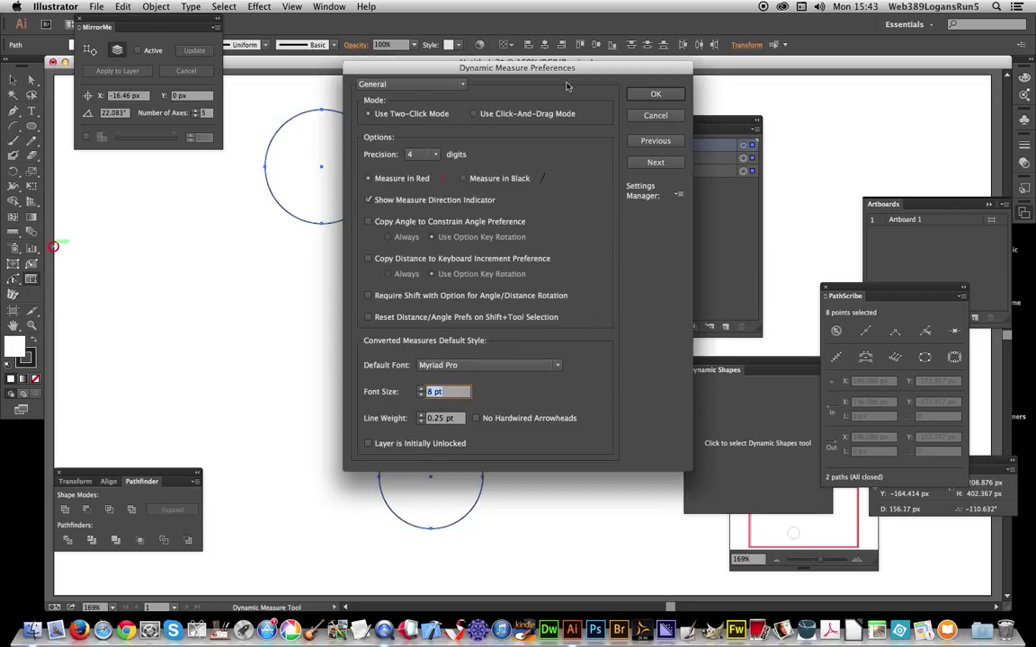
{"action": "mouse_move", "coordinate": [543, 129]}
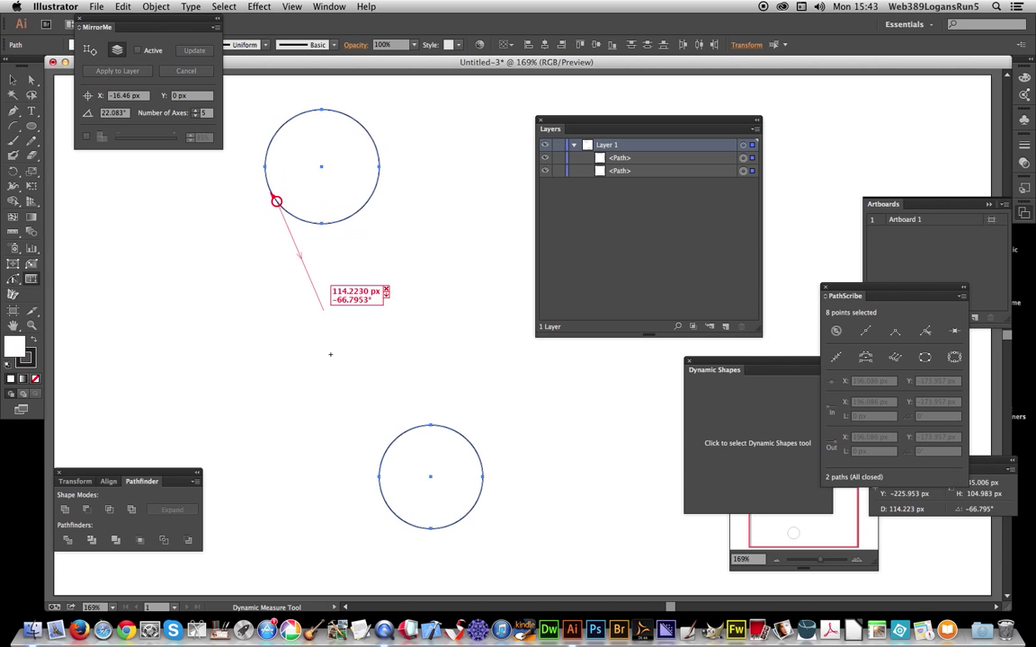
Draw a red measurement out from the top circle's edge toward the other circle.
{"action": "left_click_drag", "start_coordinate": [277, 201], "coordinate": [382, 459]}
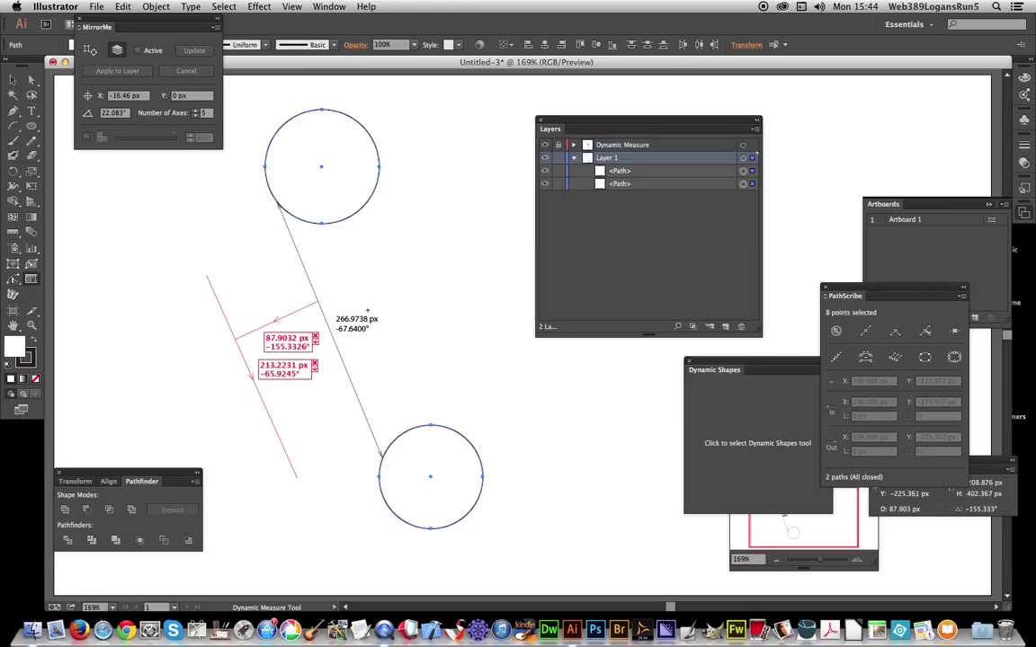
{"action": "mouse_move", "coordinate": [353, 336]}
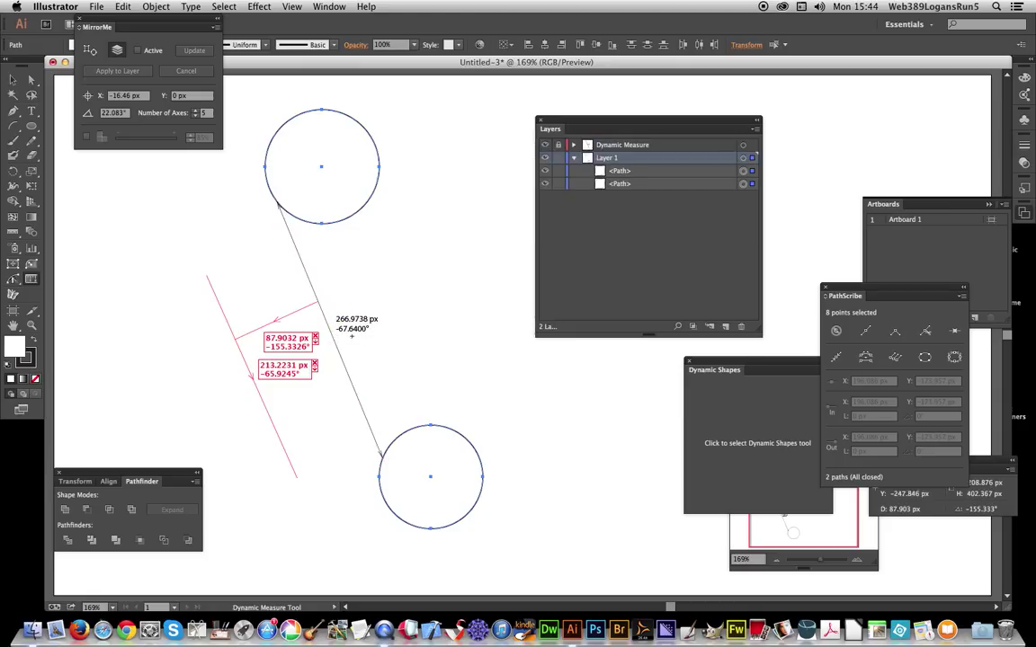
{"action": "mouse_move", "coordinate": [435, 309]}
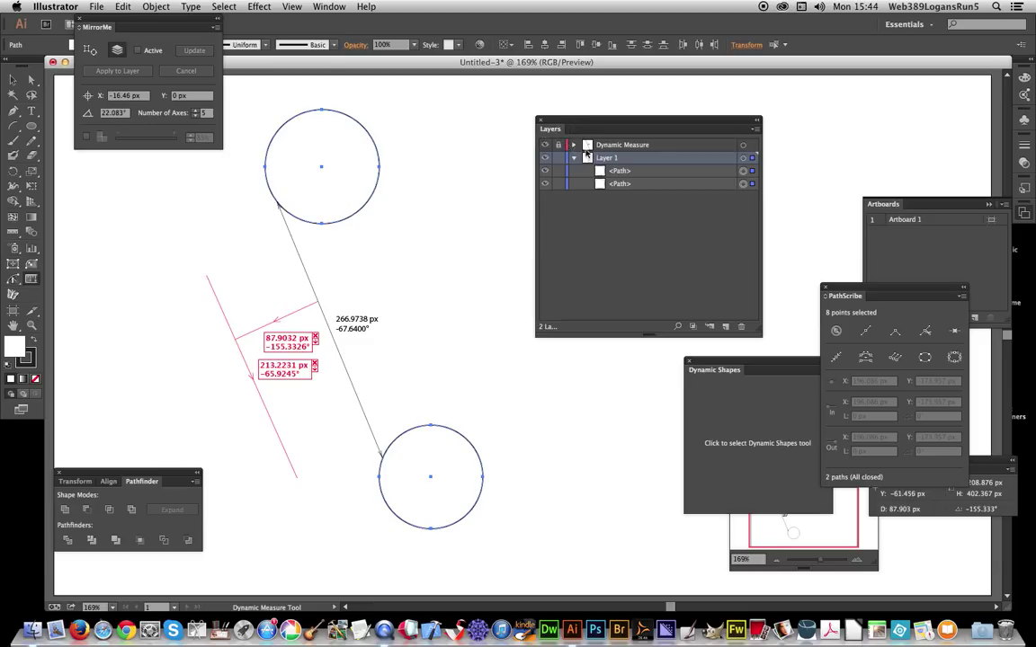
Expand the Dynamic Measure layer to reveal the 266.9738 px label, arrowheads and measure line.
{"action": "left_click", "coordinate": [572, 159]}
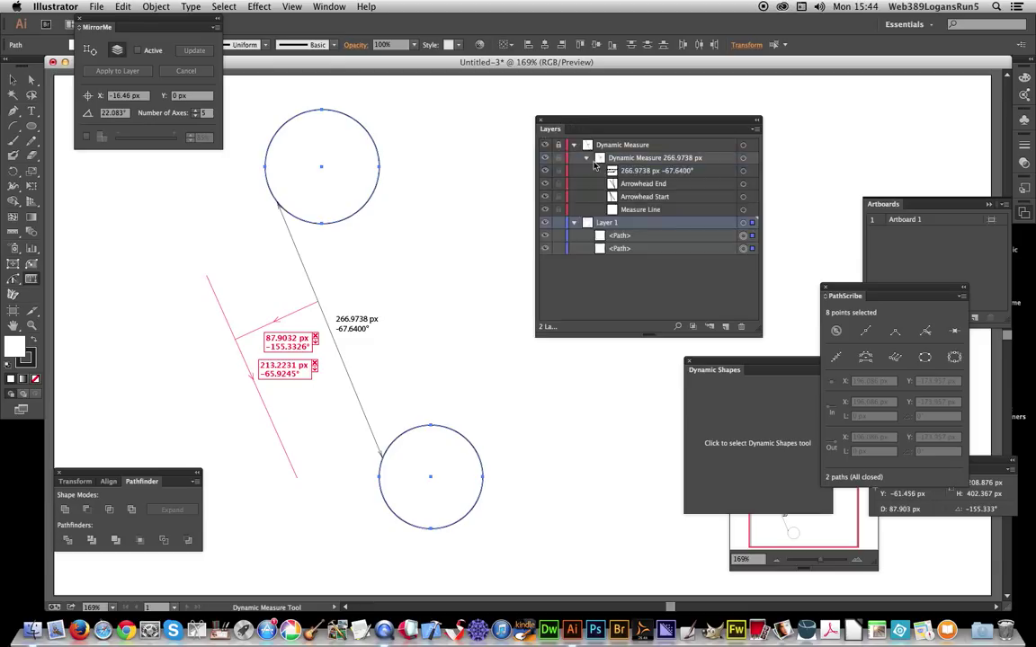